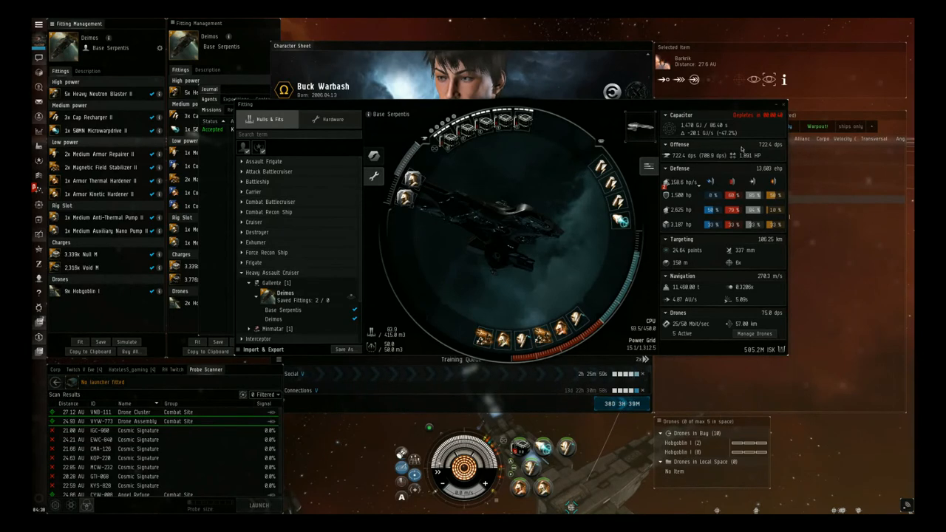
- Show Buck Warbash's trained skills in the character sheet
left_click(302, 133)
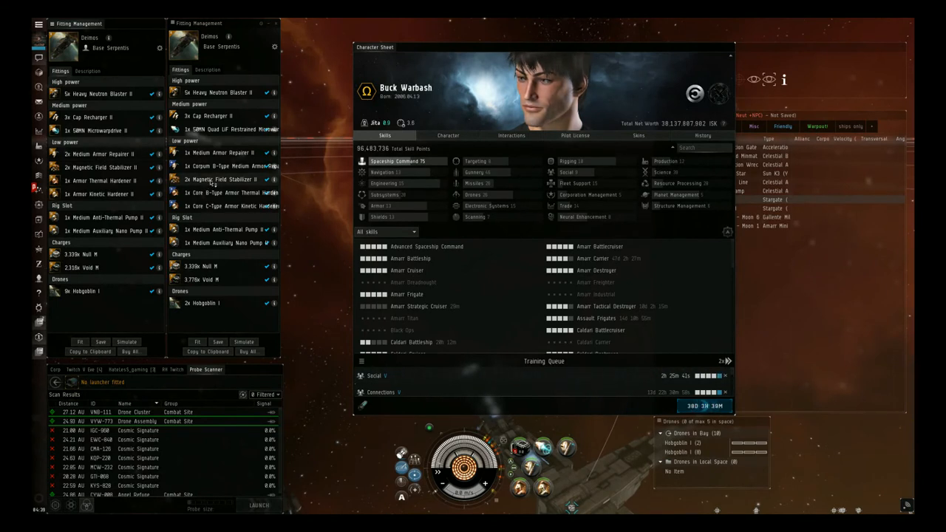
mouse_move(466, 281)
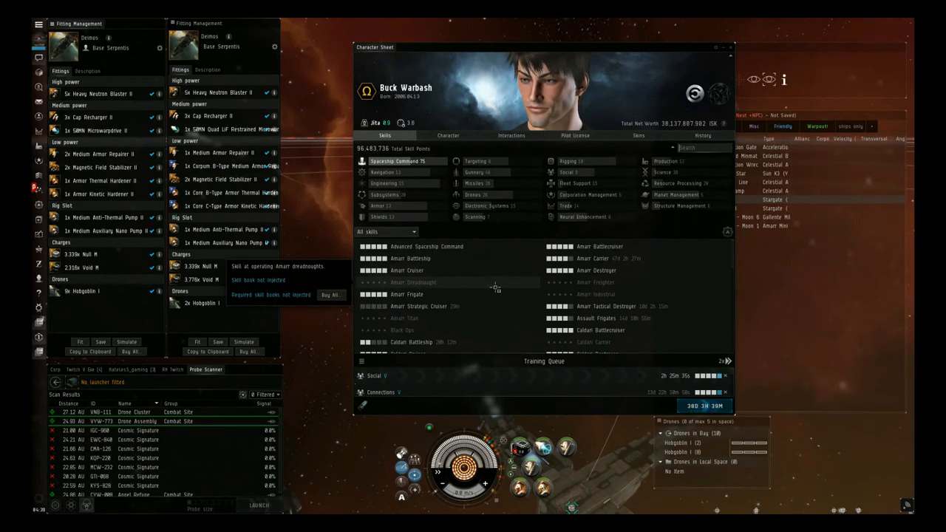
- Scroll the Spaceship Command list down past the Gallente ship skills to the Engineering group
scroll("down", 3)
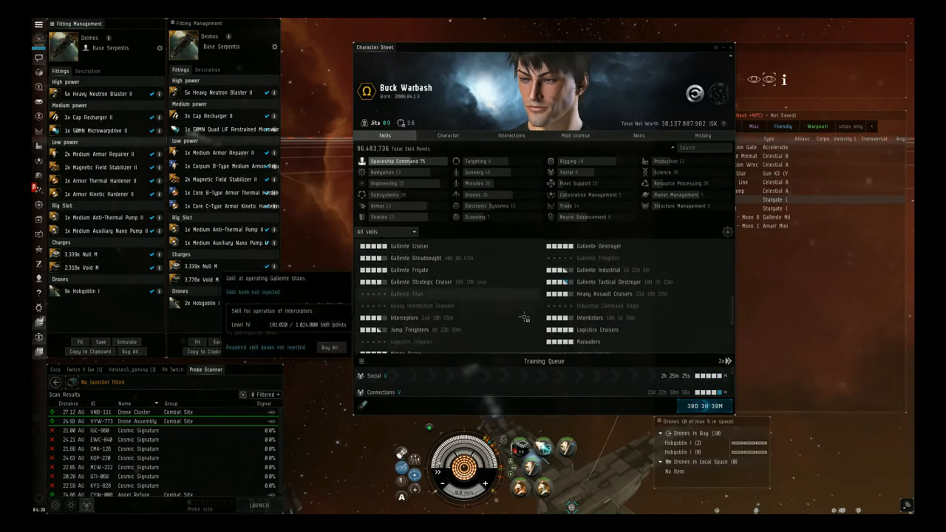
scroll("down", 3)
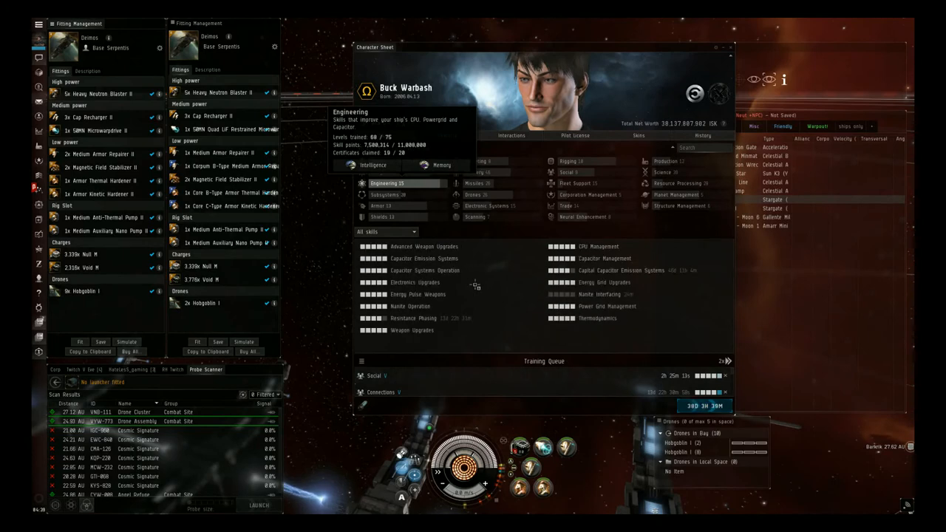
mouse_move(486, 306)
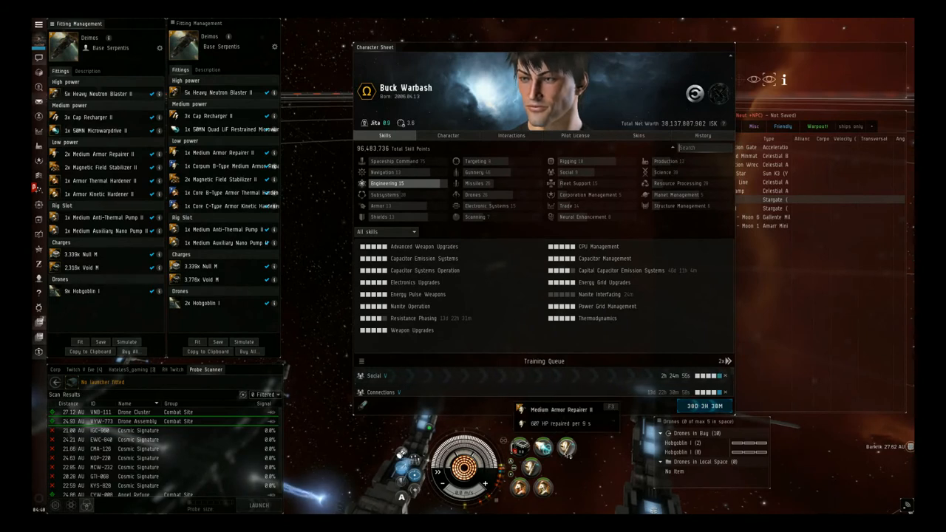
mouse_move(380, 205)
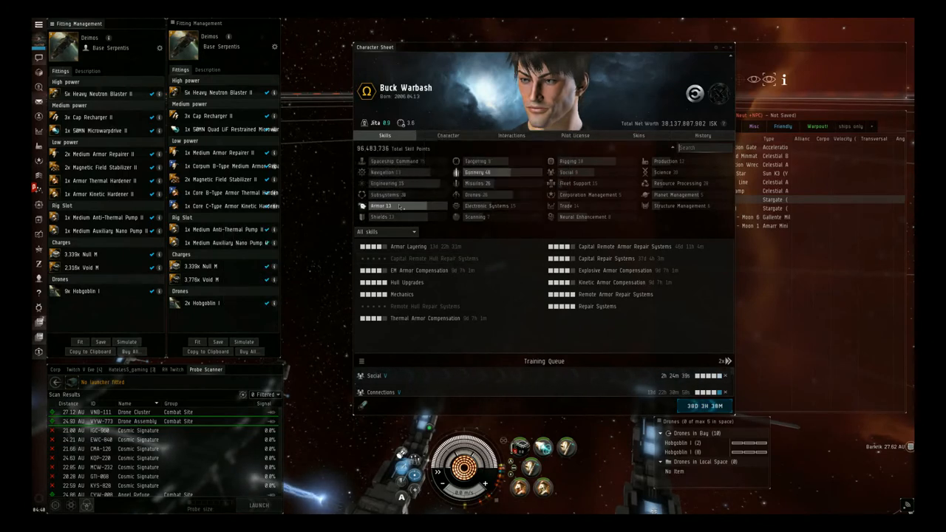
mouse_move(479, 161)
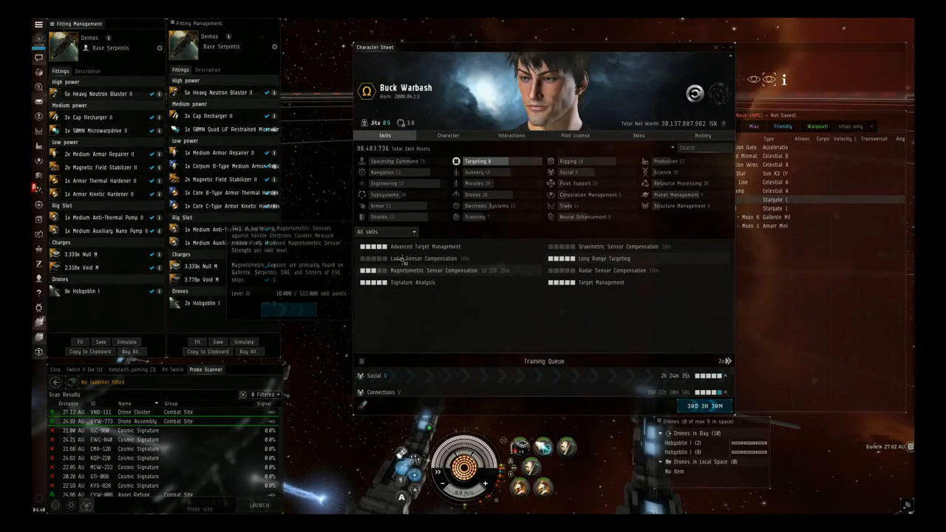
mouse_move(605, 257)
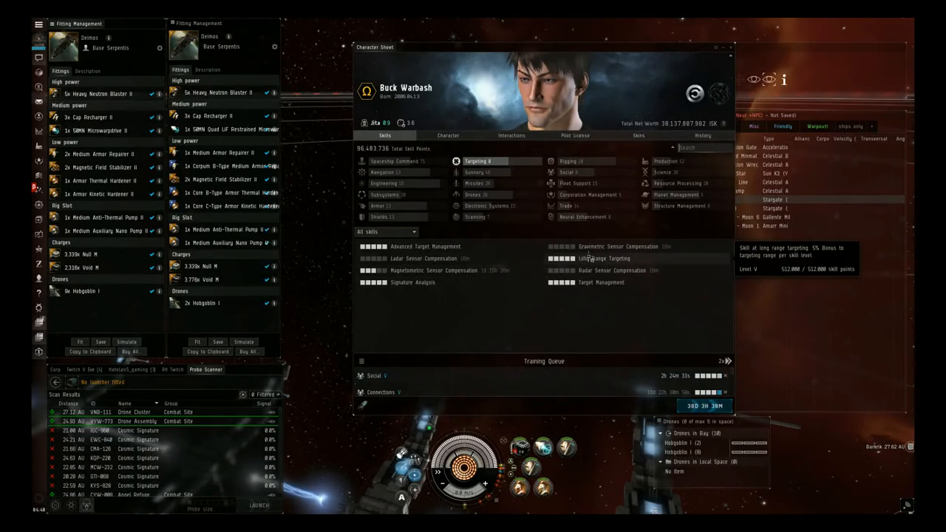
mouse_move(477, 184)
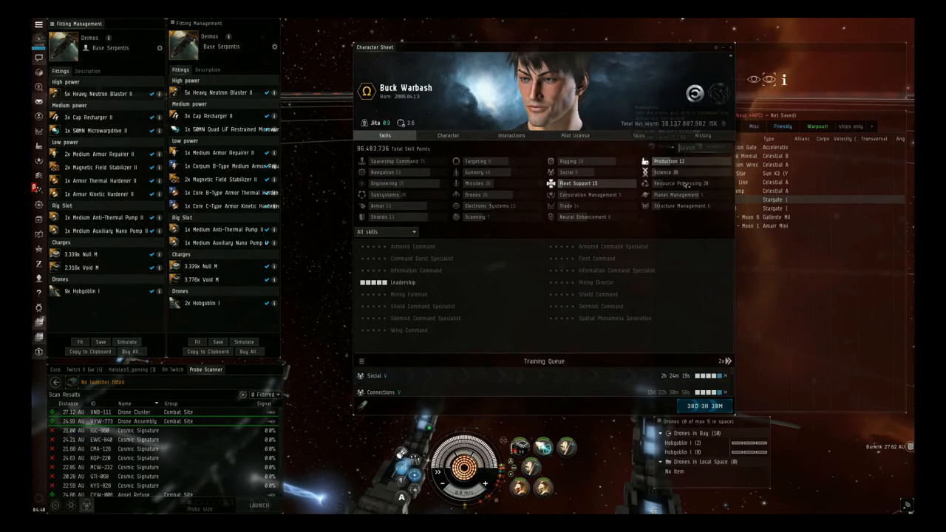
mouse_move(476, 172)
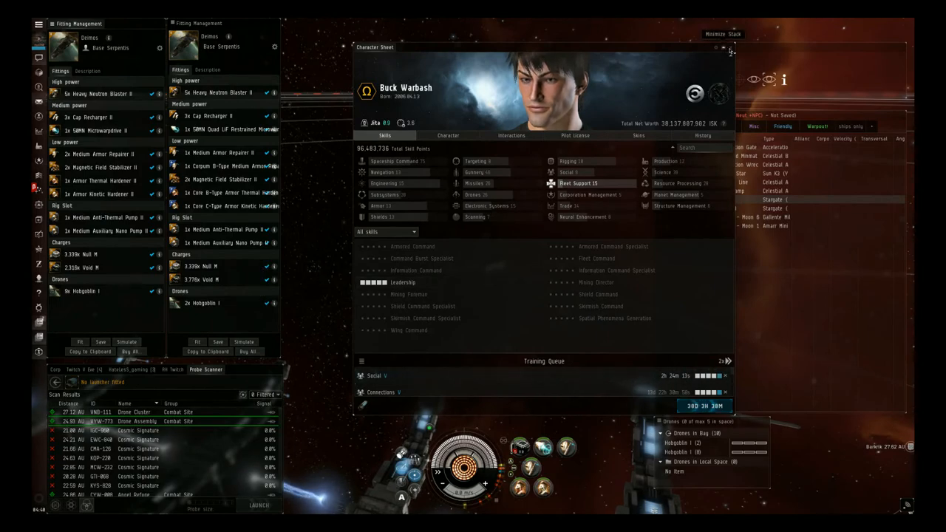
- Close the character sheet to return to the in-space view with the Deimos fitting windows
left_click(730, 51)
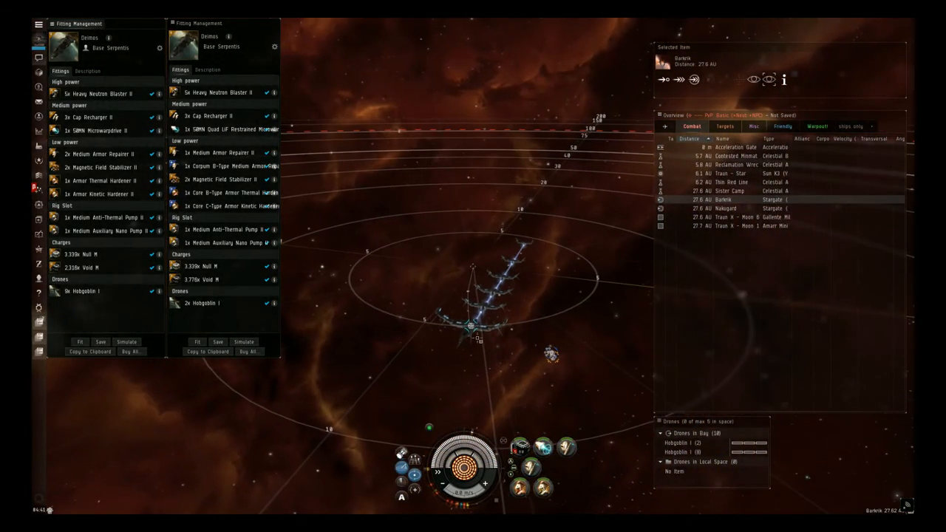
- Activate the nearby acceleration gate to jump the Deimos into the mission site
right_click(473, 323)
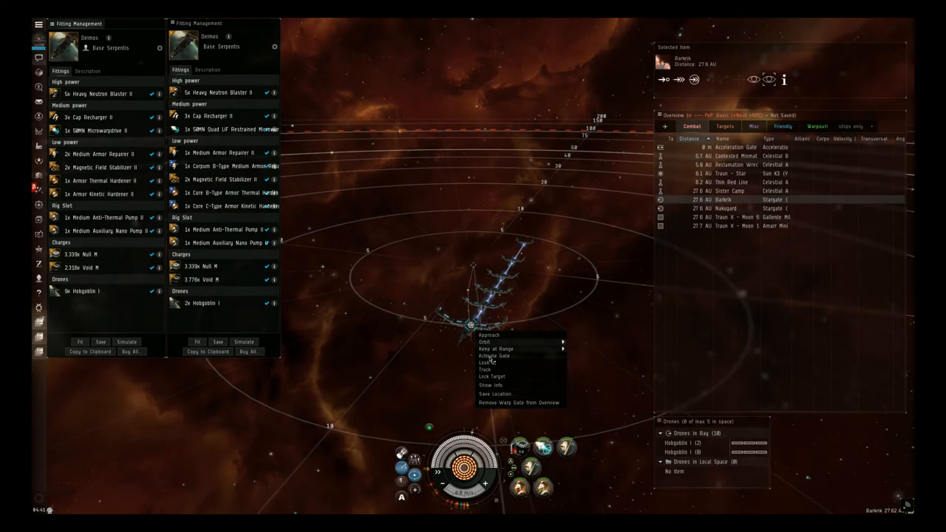
left_click(494, 355)
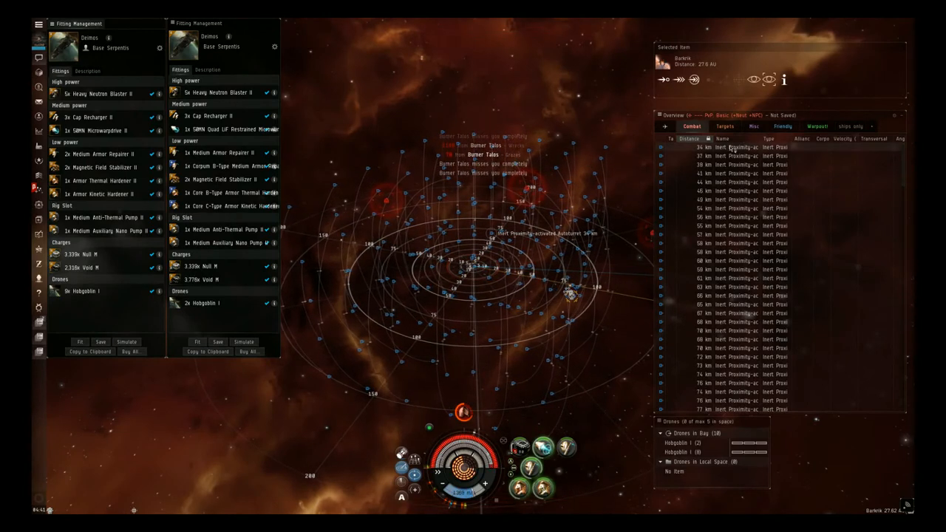
- Lock the Burner Talos from the overview and close in to engage it
left_click(737, 146)
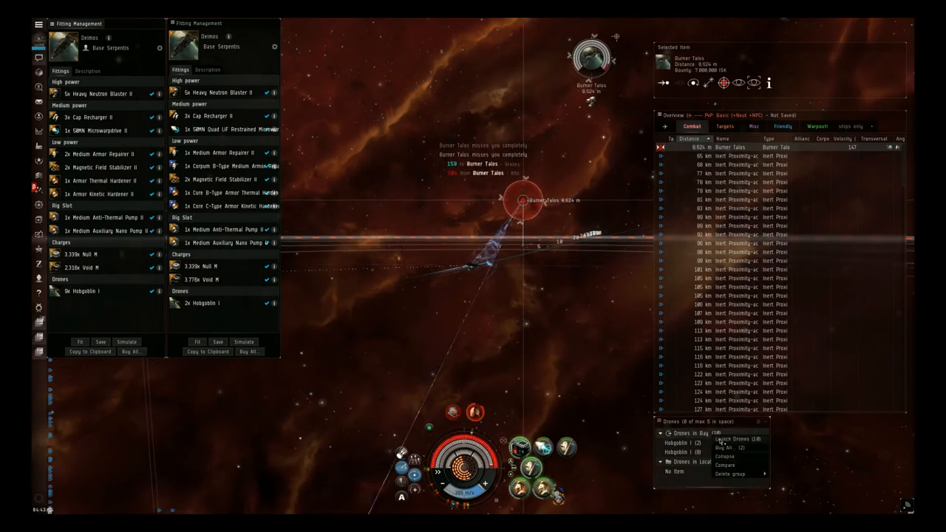
- Keep the blasters firing on the Burner Talos until it is destroyed
left_click(735, 437)
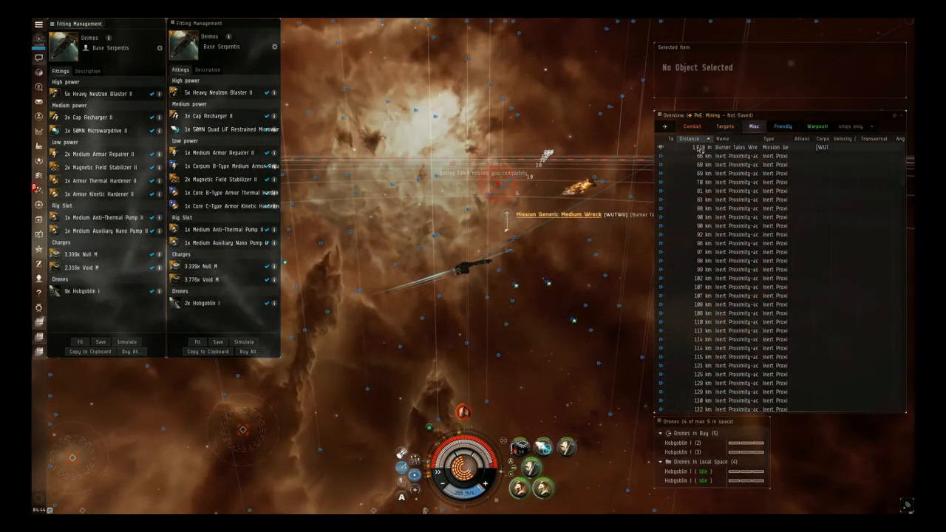
left_click(739, 147)
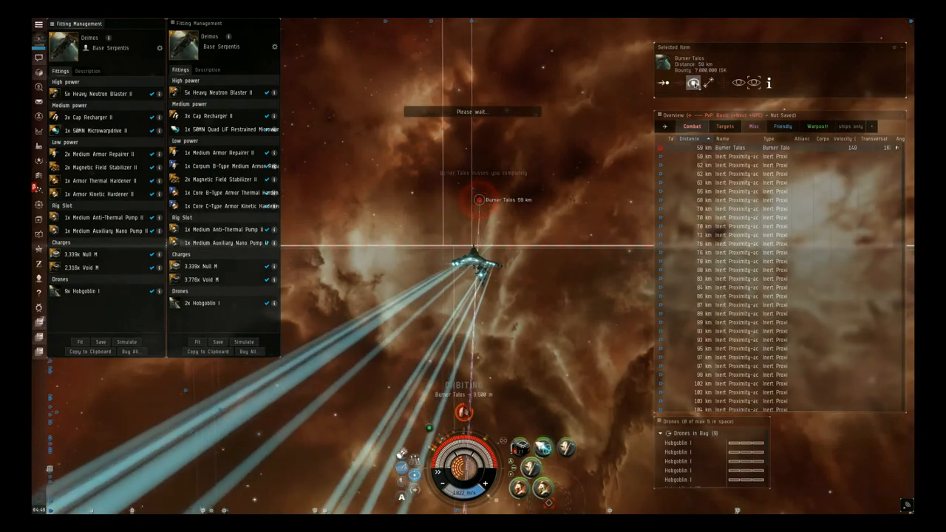
- Reload the blasters with a different hybrid charge type while orbiting the Burner Talos
right_click(520, 449)
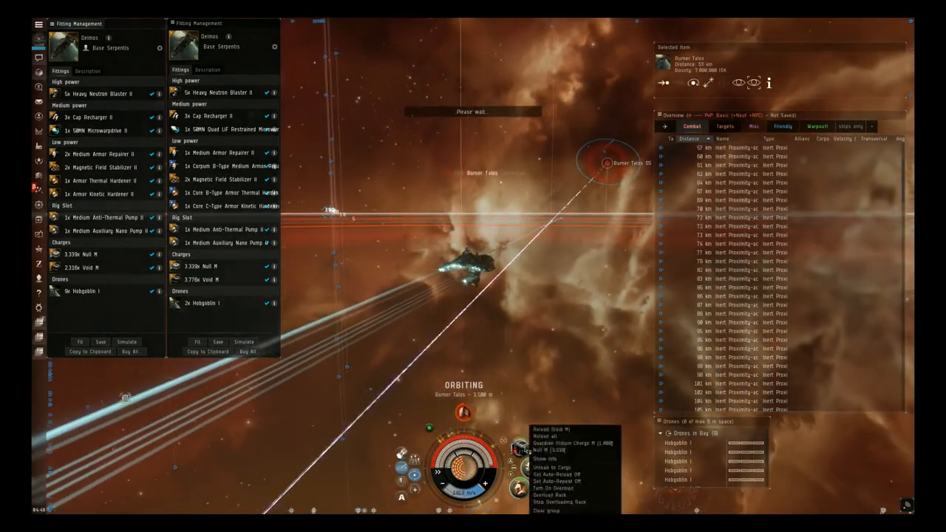
left_click(550, 443)
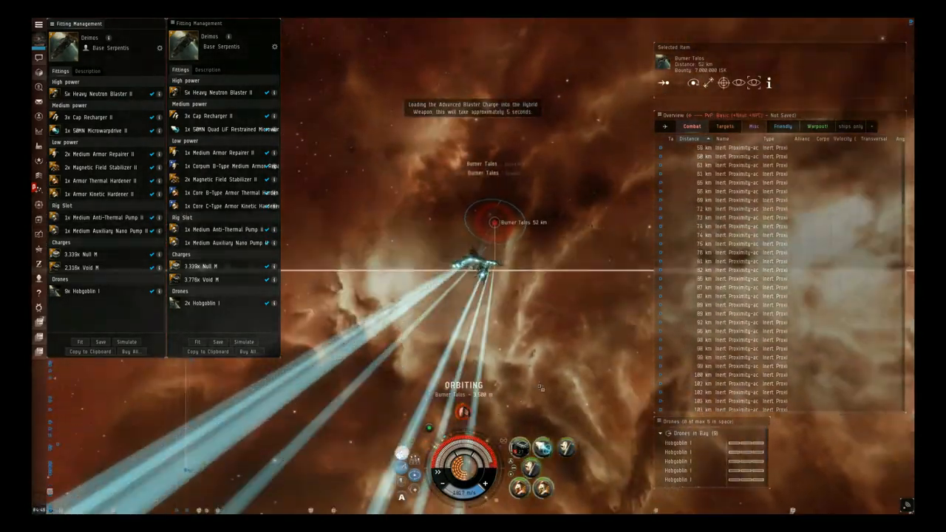